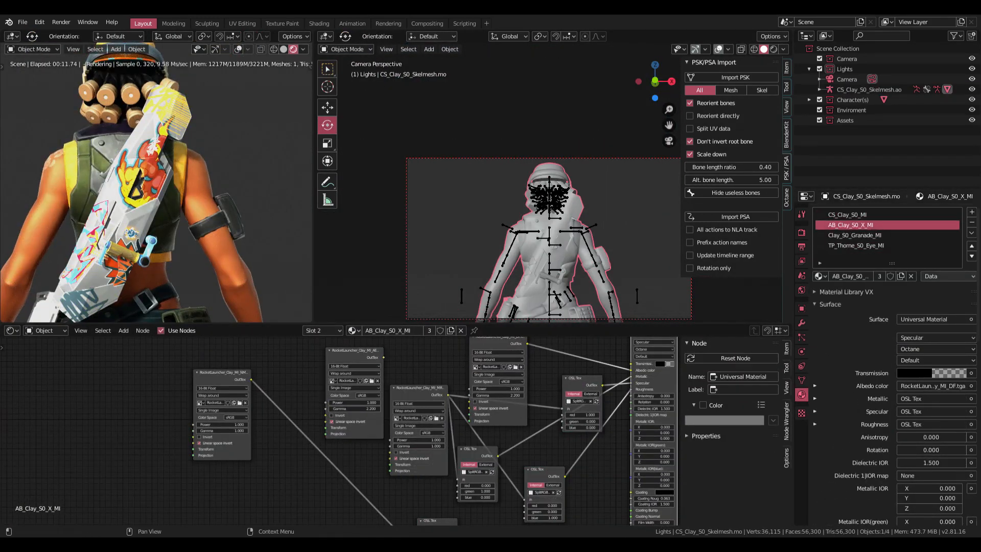
Step: Select the armature and rotate the arm bones to raise her hand near her head
left_click(855, 235)
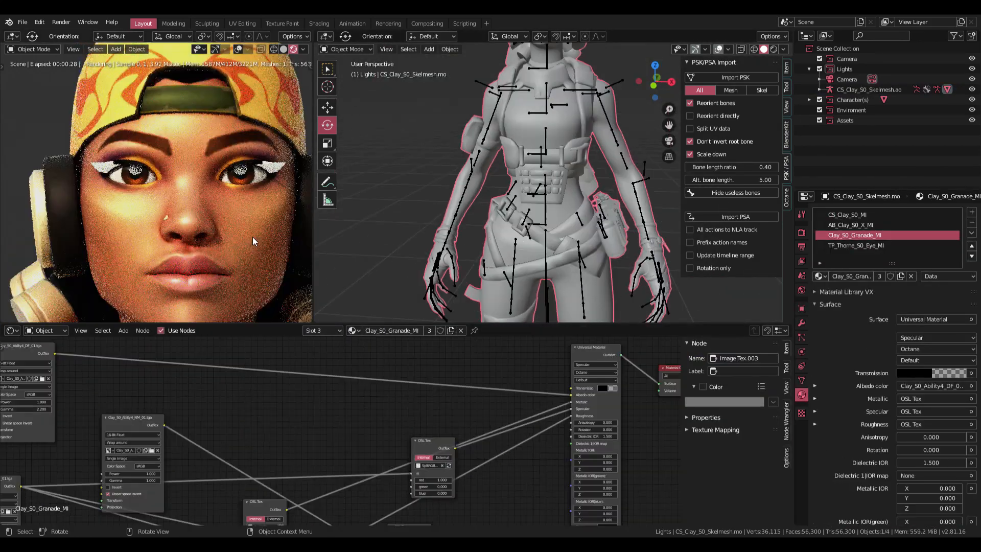
left_click(846, 79)
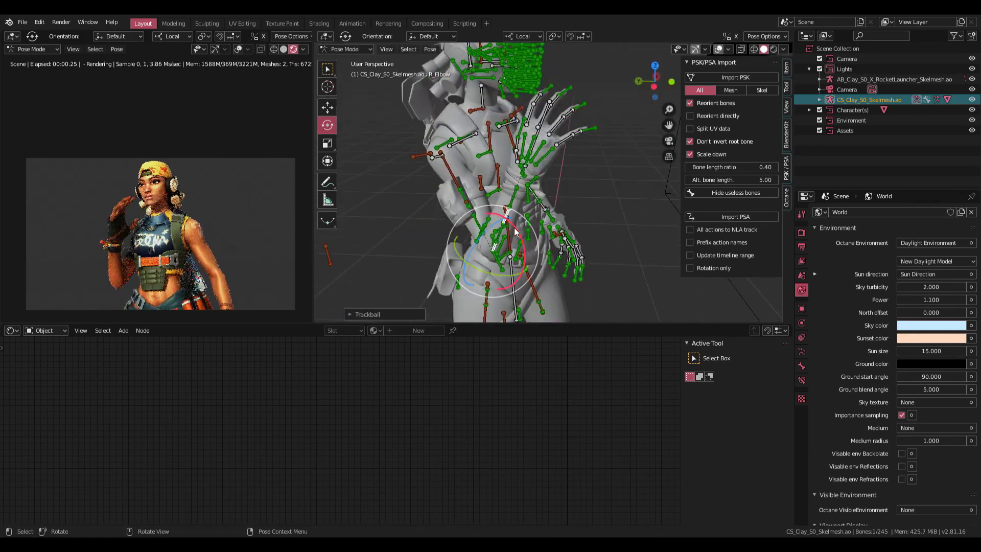
Step: Enter Pose Mode and rotate hand and finger bones to grip the rocket launcher
left_click(344, 49)
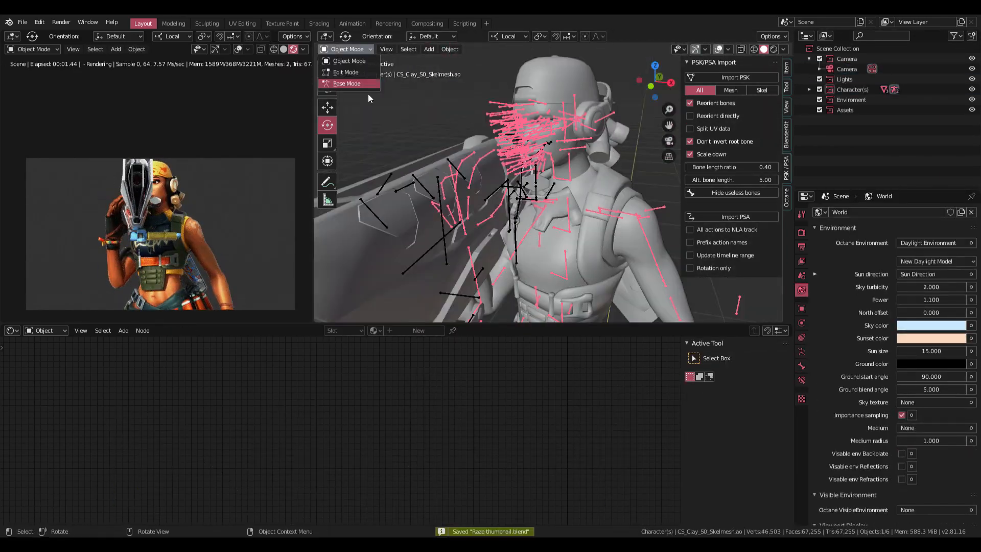
left_click(346, 83)
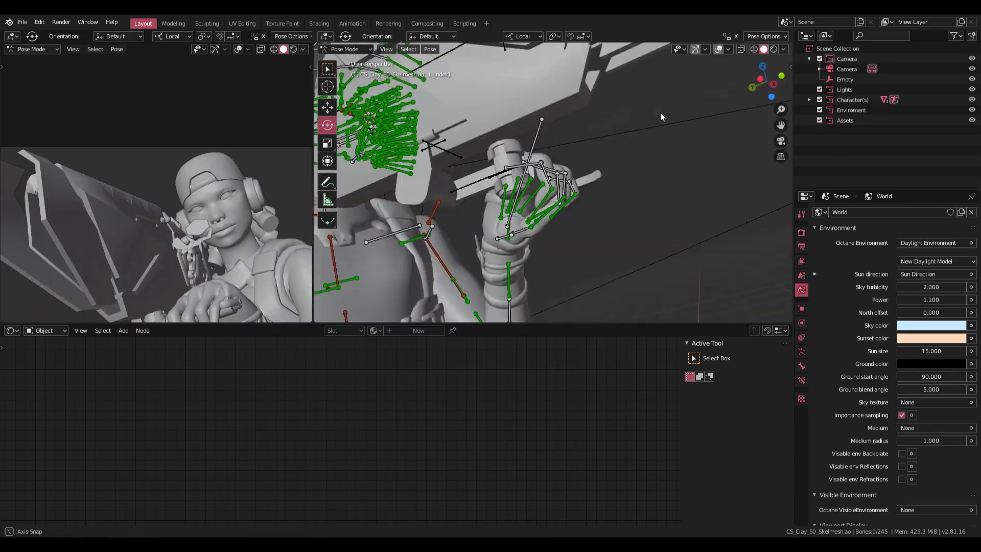
Step: Re-enter Pose Mode and rotate the lip bones around her mouth
left_click(347, 49)
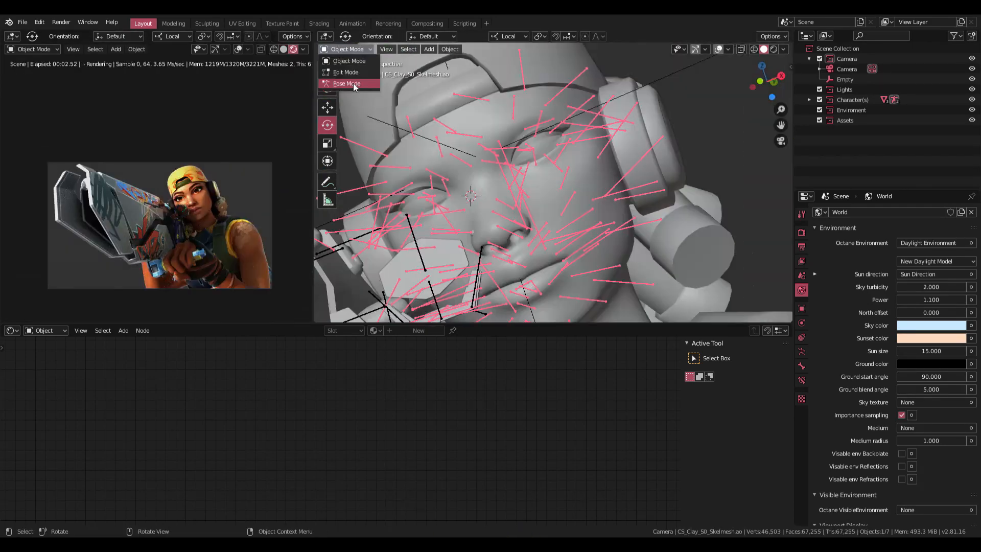
left_click(346, 83)
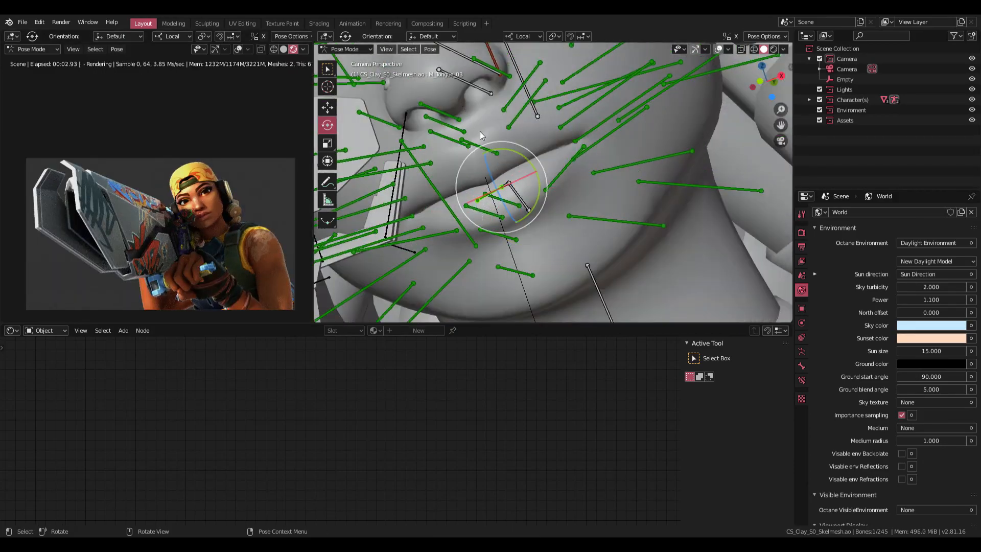